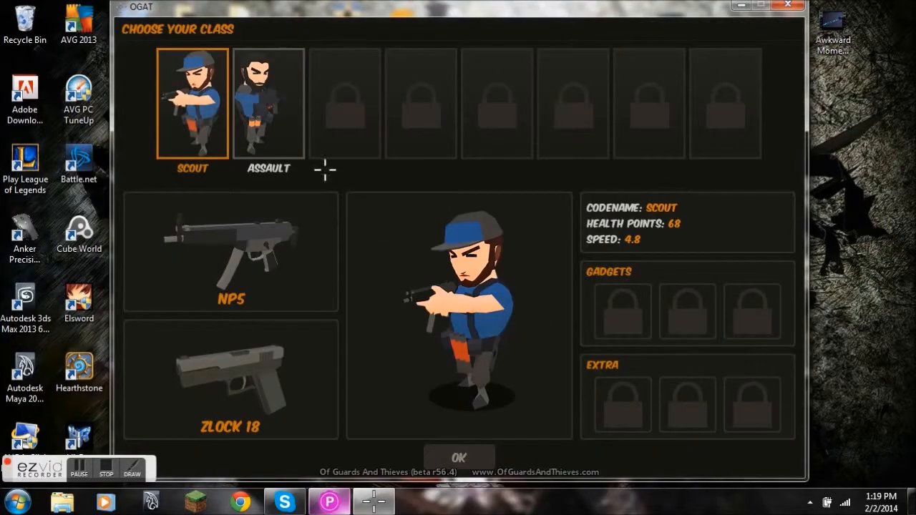
Step: Confirm the Scout class to spawn in as a guard defending the map
left_click(458, 457)
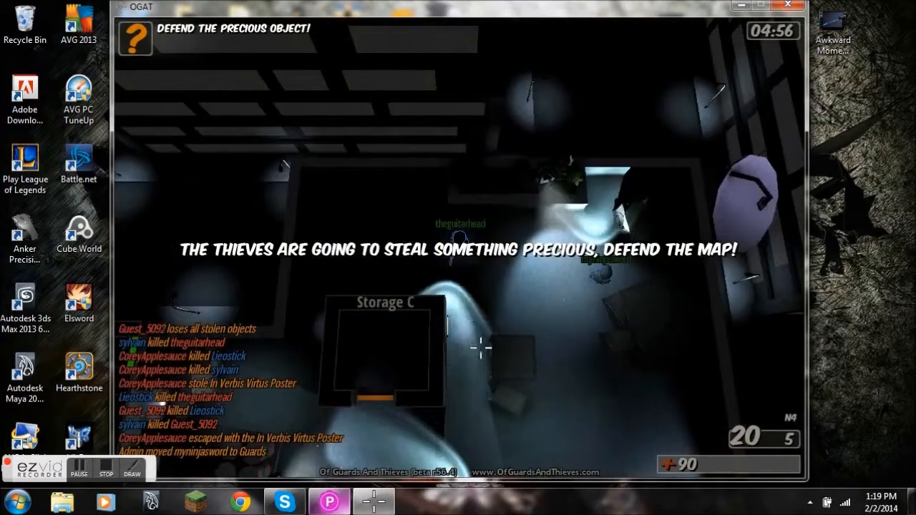